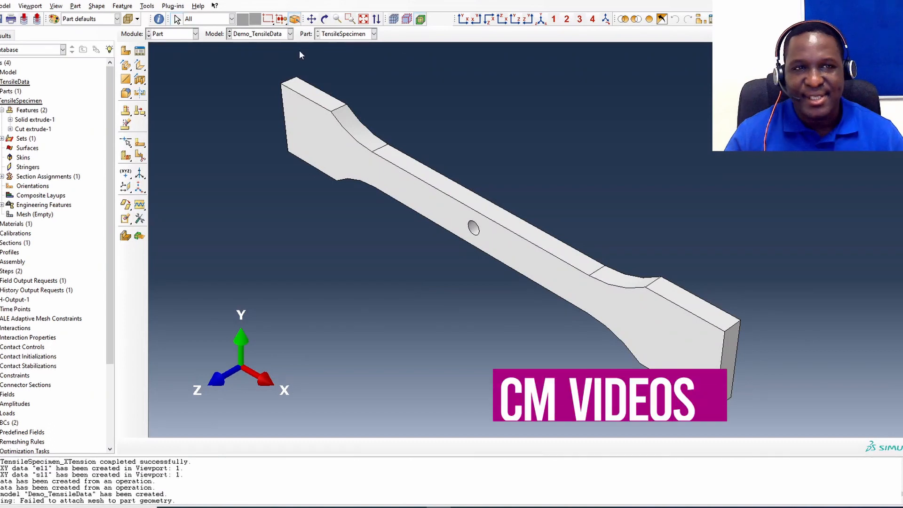
Sketch a rectangular face partition around the hole, spanning the full gauge width.
click(350, 19)
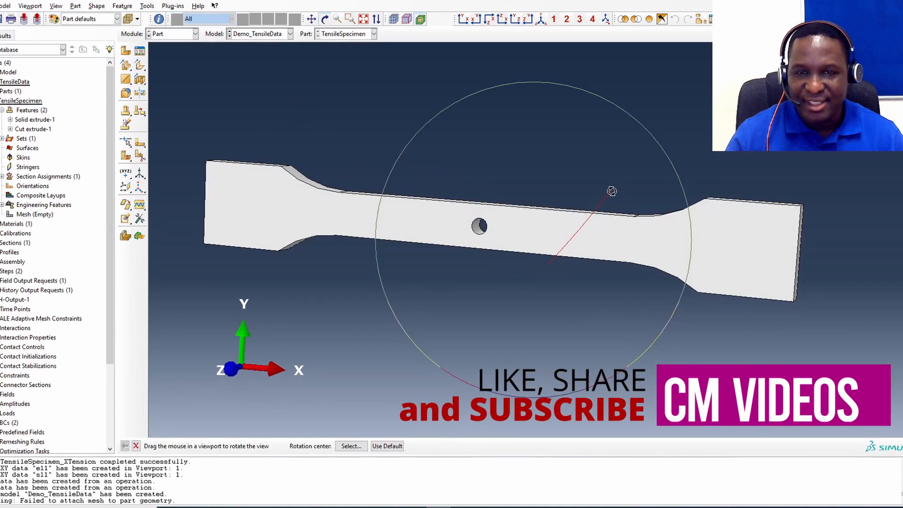
drag(612, 191, 441, 165)
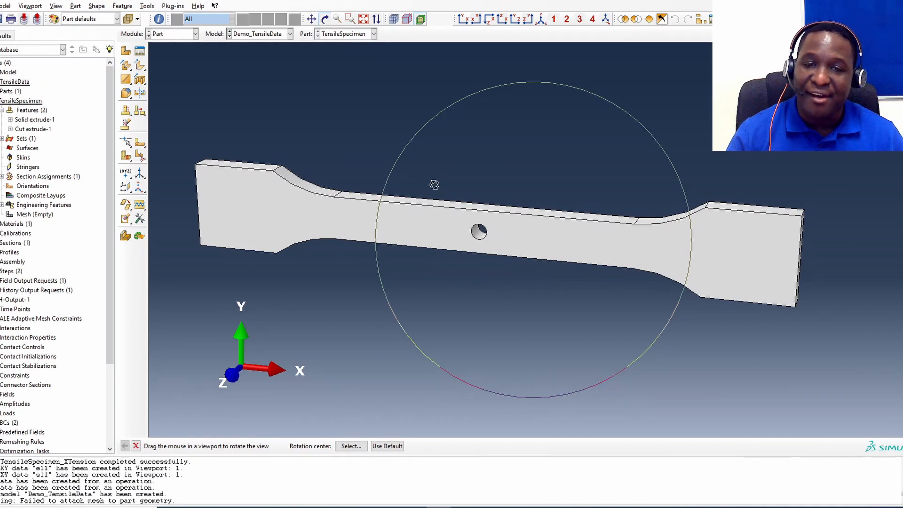
mouse_move(528, 206)
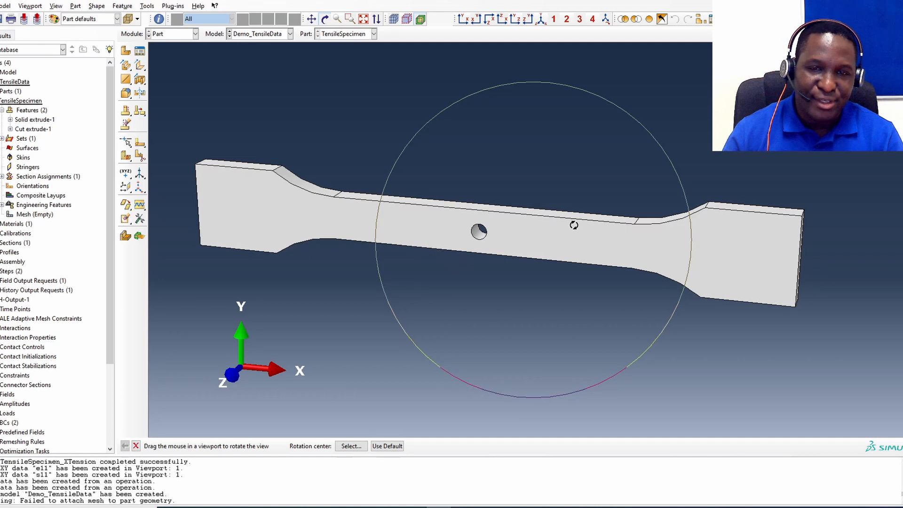
right_click(478, 231)
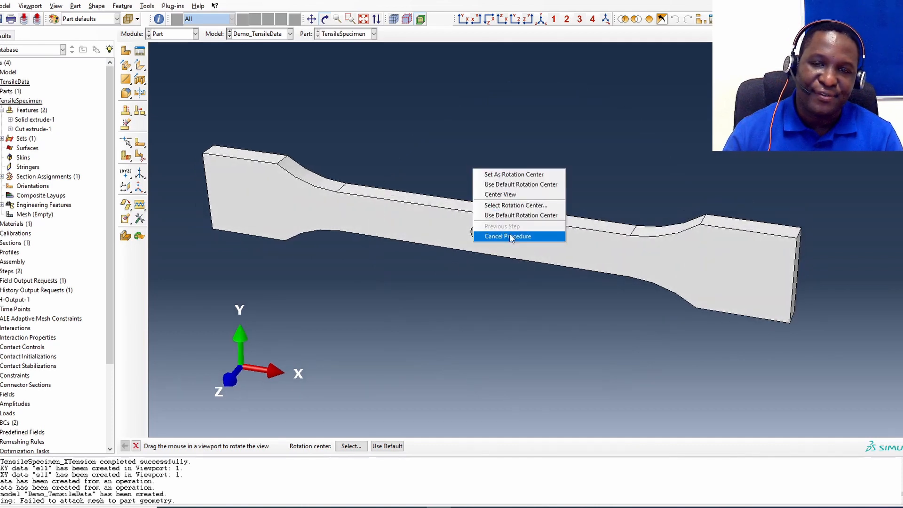
click(507, 237)
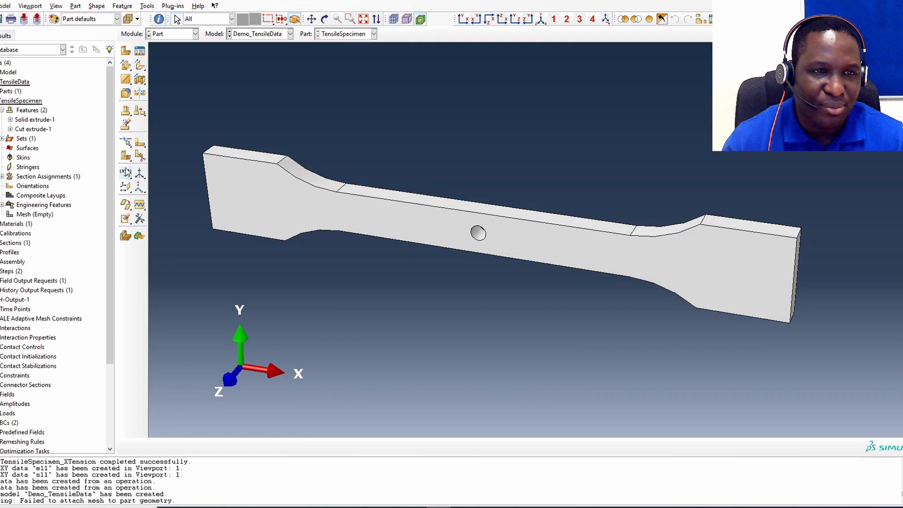
mouse_move(125, 155)
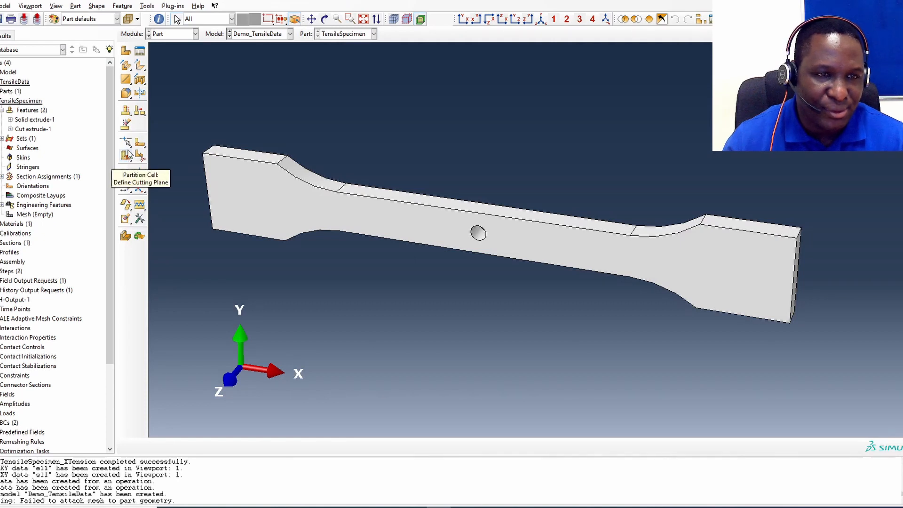
mouse_move(140, 142)
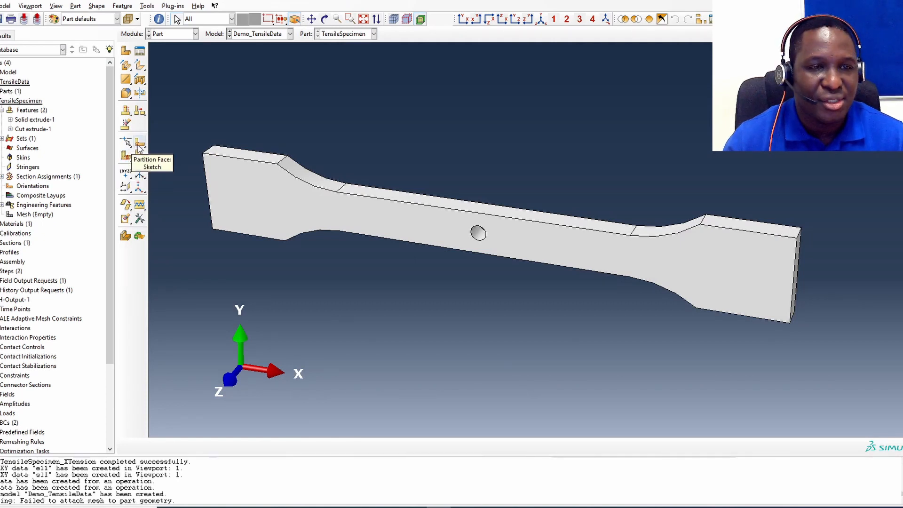
click(125, 141)
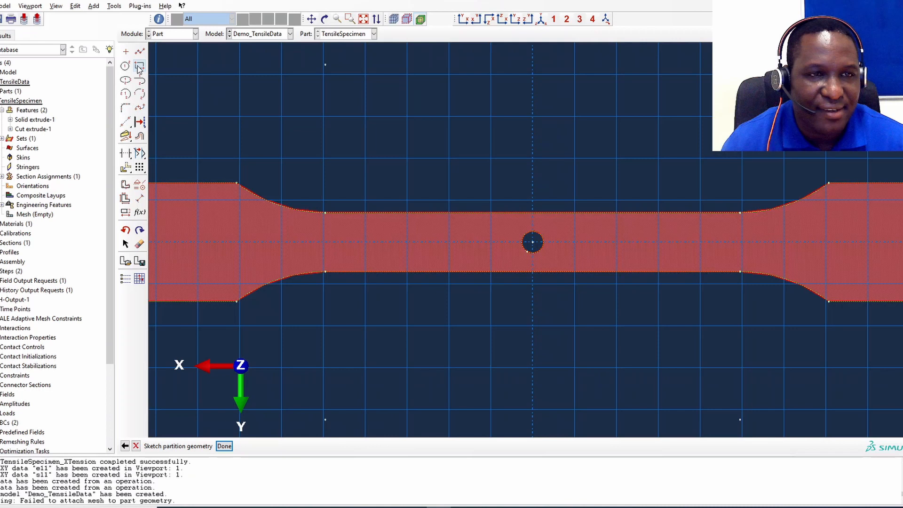
click(139, 65)
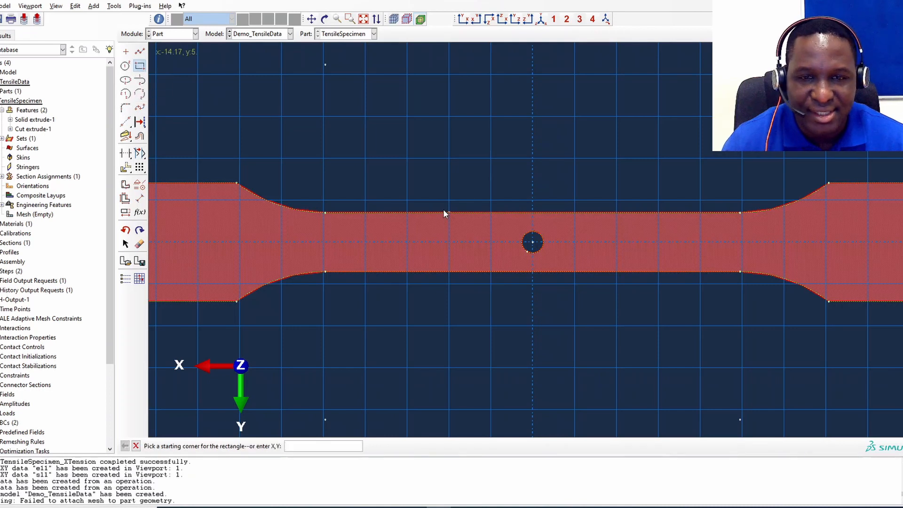
mouse_move(429, 222)
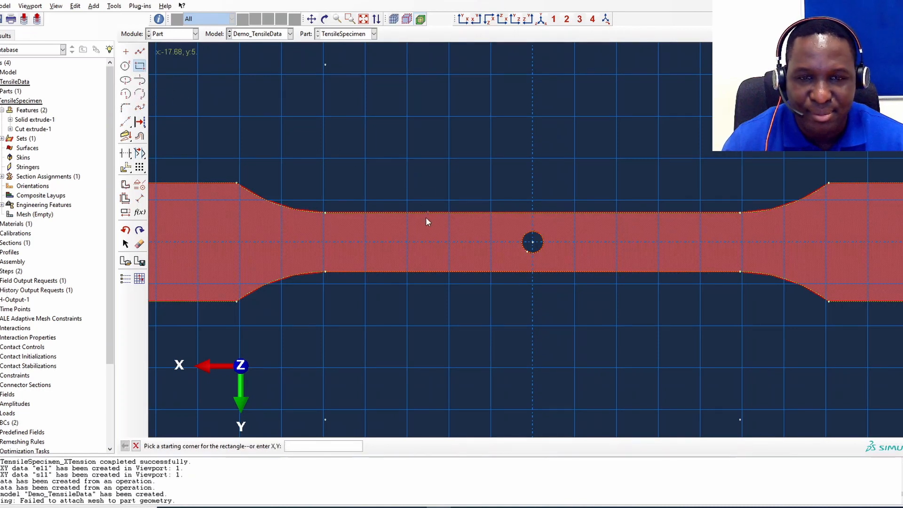
mouse_move(450, 218)
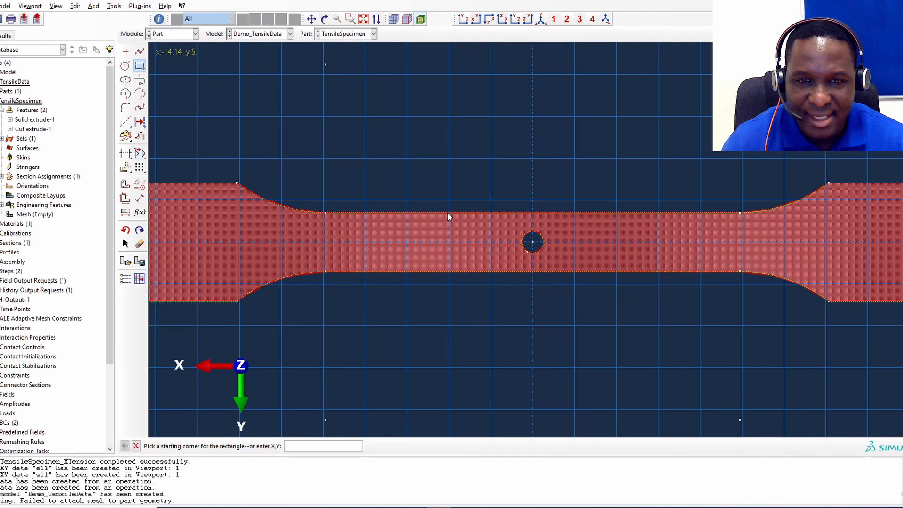
click(450, 217)
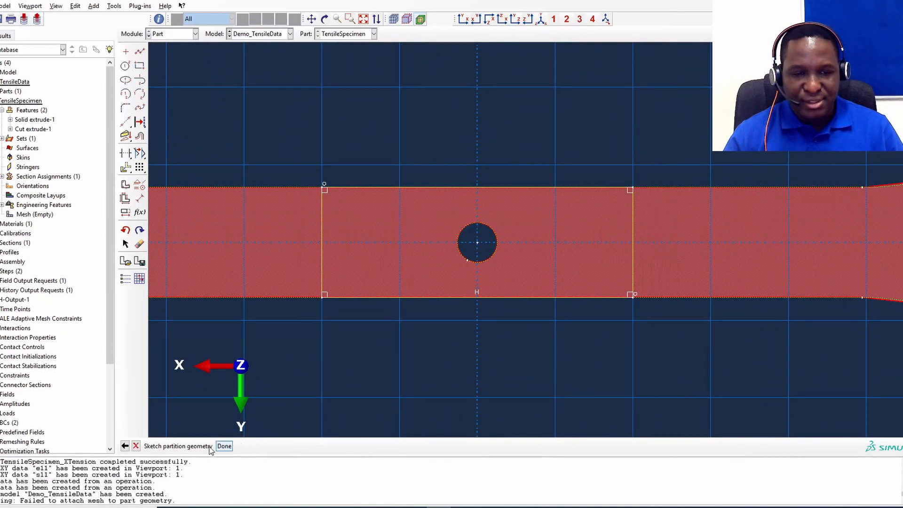
click(224, 446)
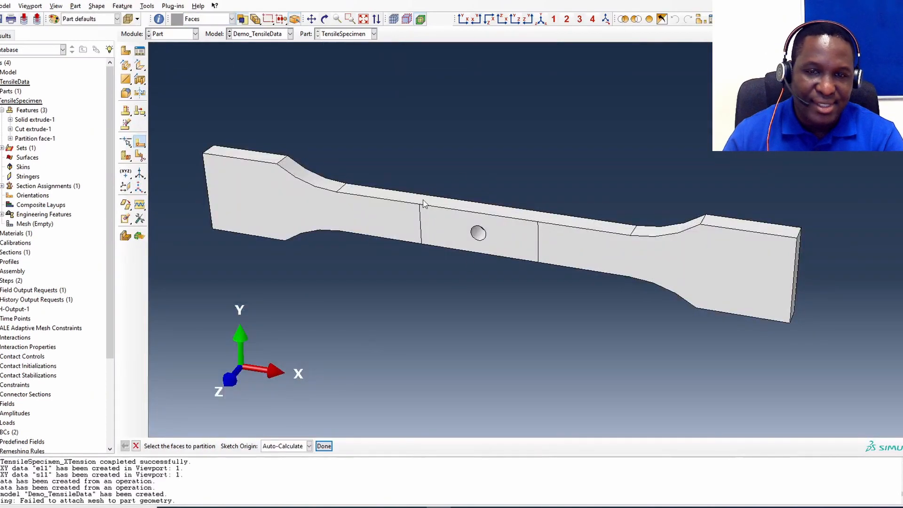
Extrude the rectangle's edges through the specimen thickness to split off the hole cell.
click(478, 236)
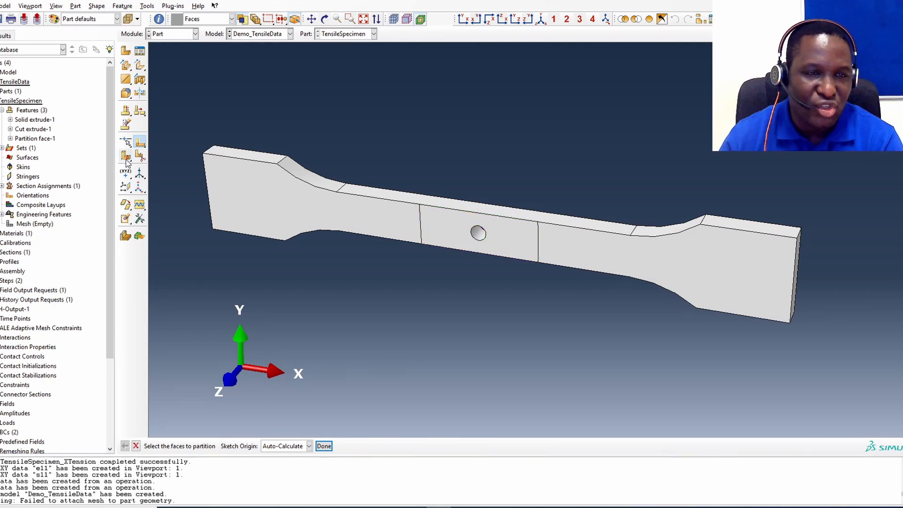
mouse_move(125, 156)
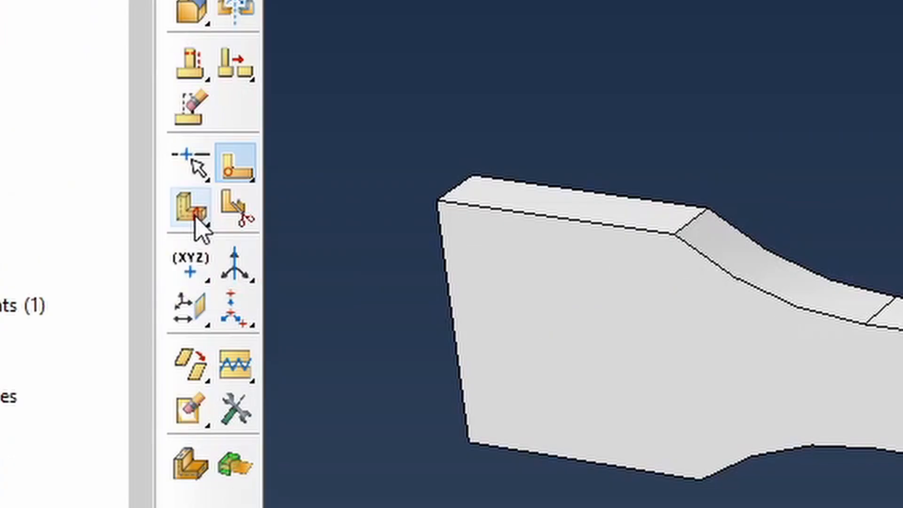
click(190, 210)
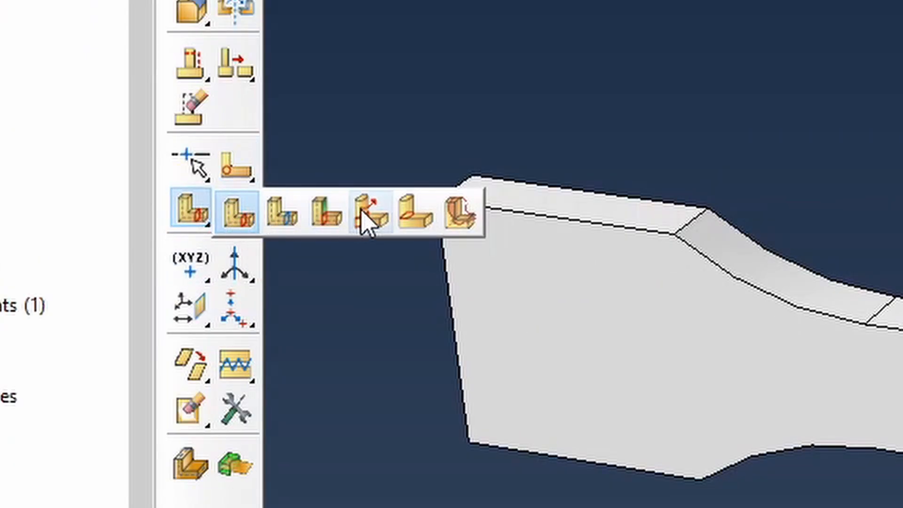
mouse_move(367, 218)
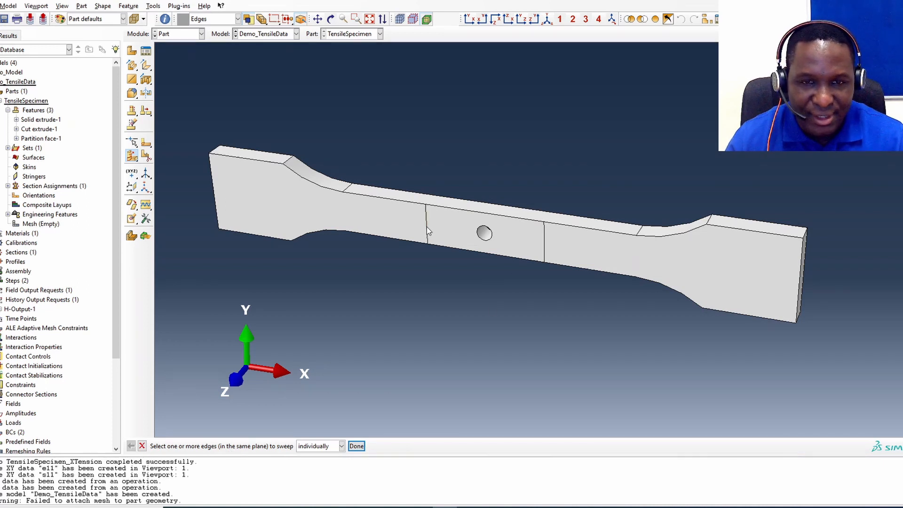
click(428, 224)
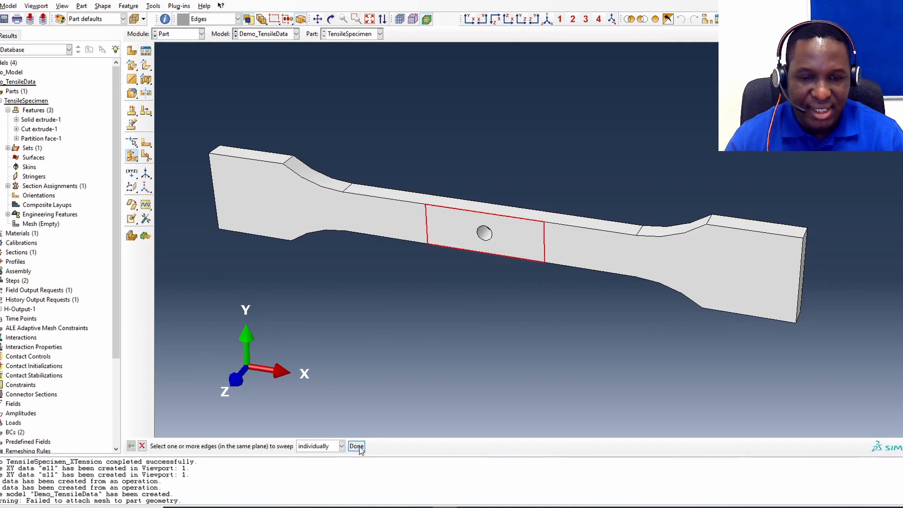
click(356, 446)
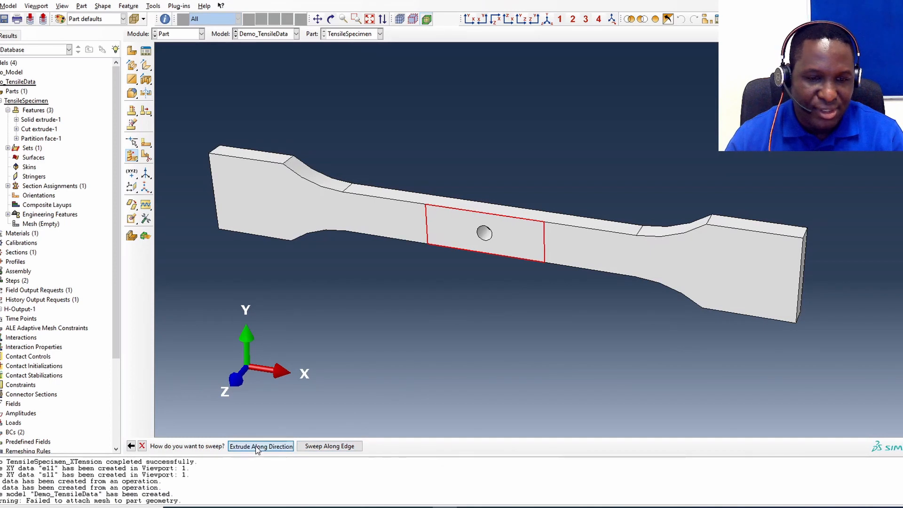
click(261, 446)
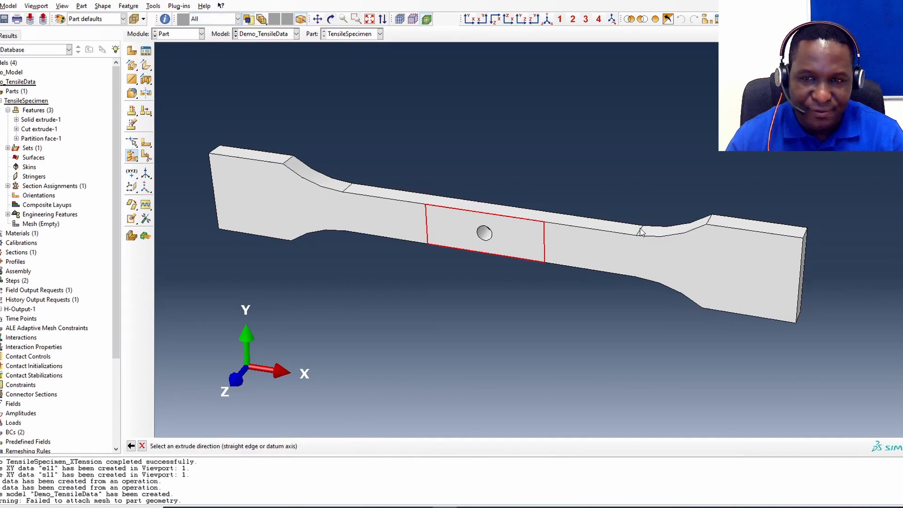
click(639, 230)
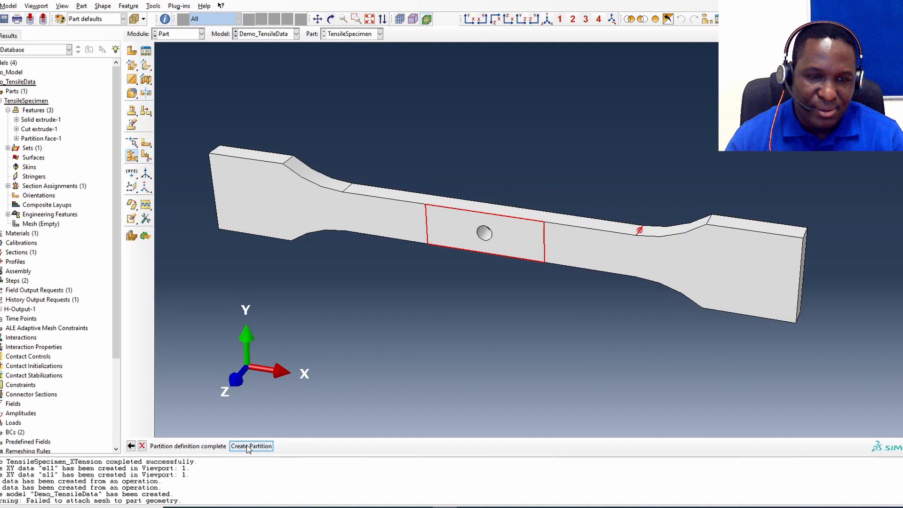
click(250, 446)
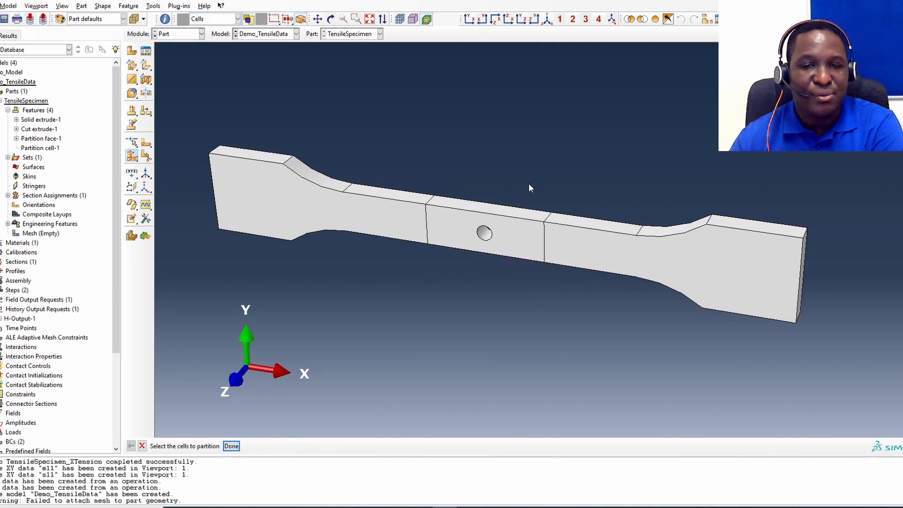
mouse_move(512, 281)
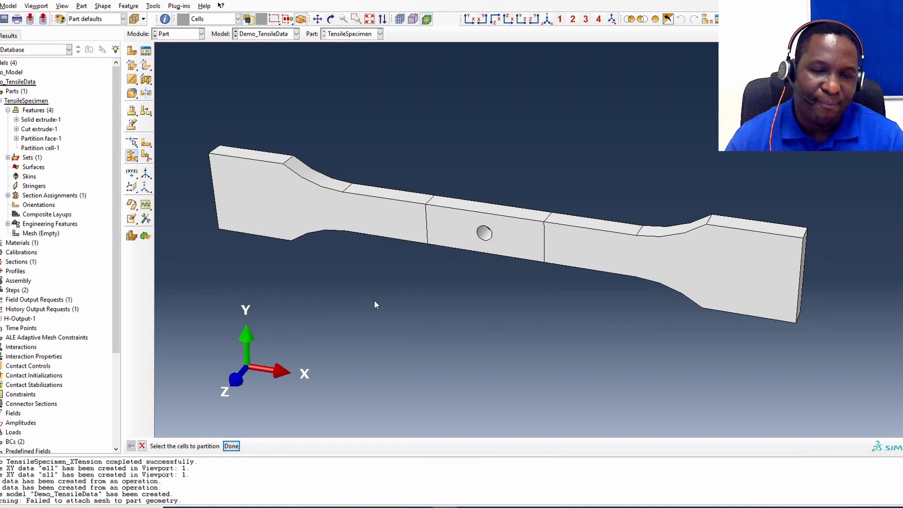
mouse_move(491, 182)
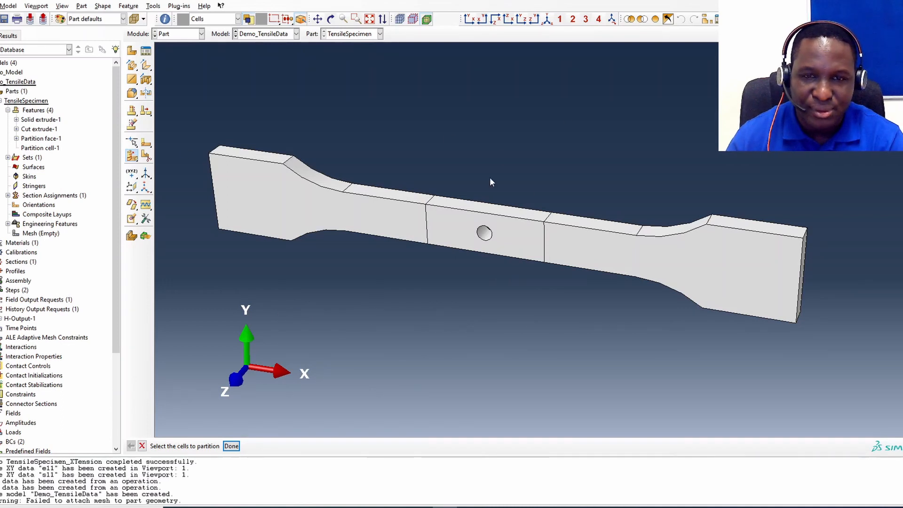
mouse_move(458, 160)
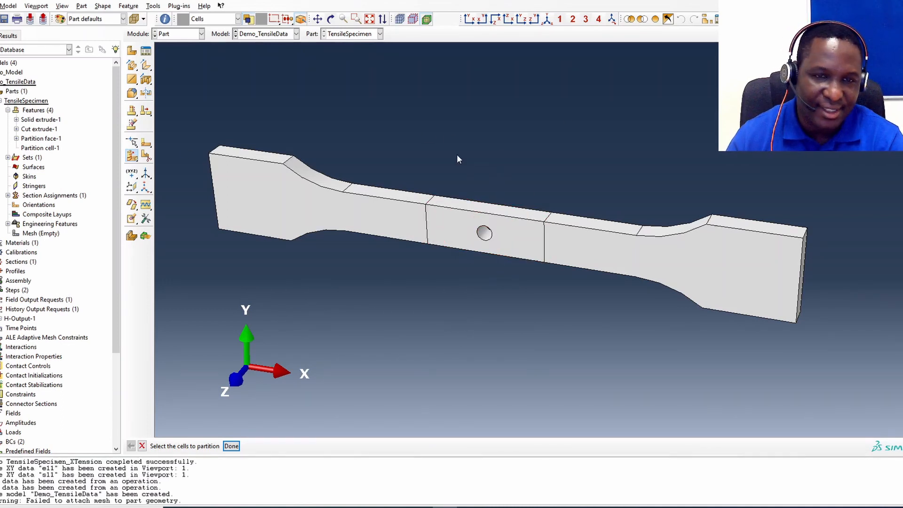
Split the fillet cell with a point-and-normal cutting plane.
click(323, 196)
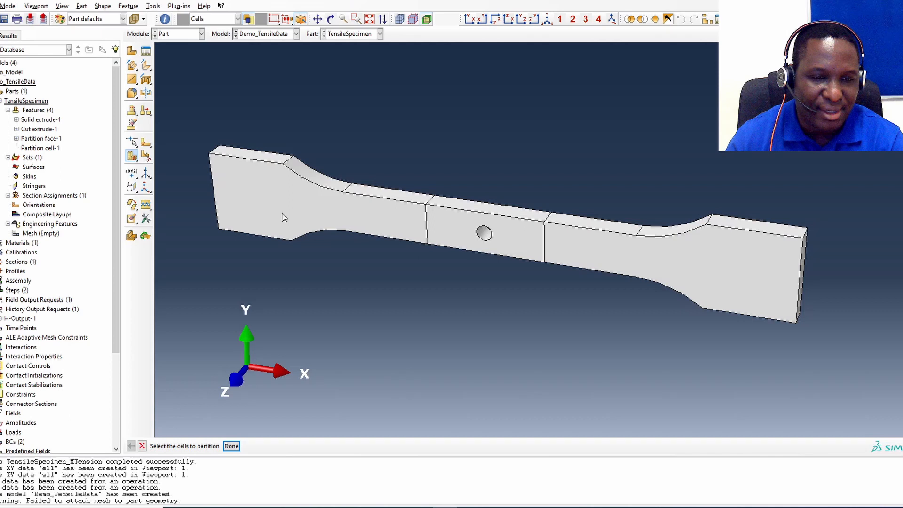
mouse_move(246, 123)
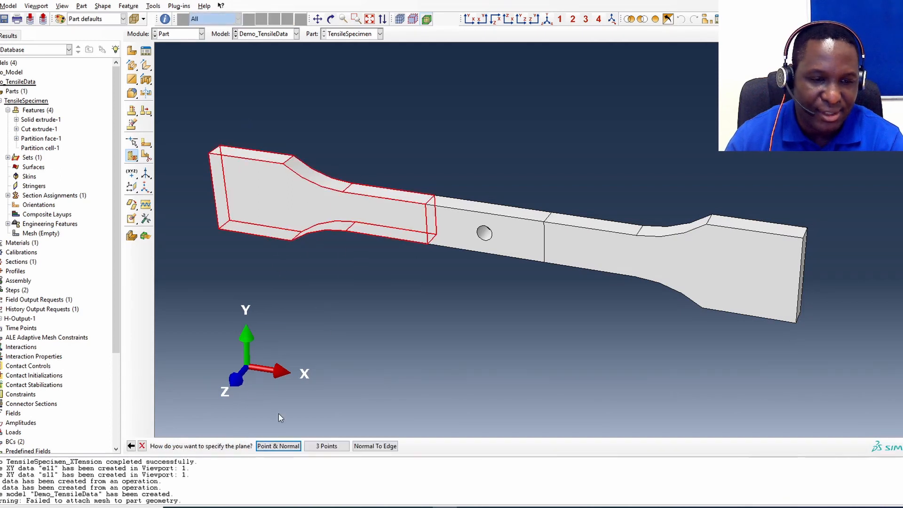
click(278, 446)
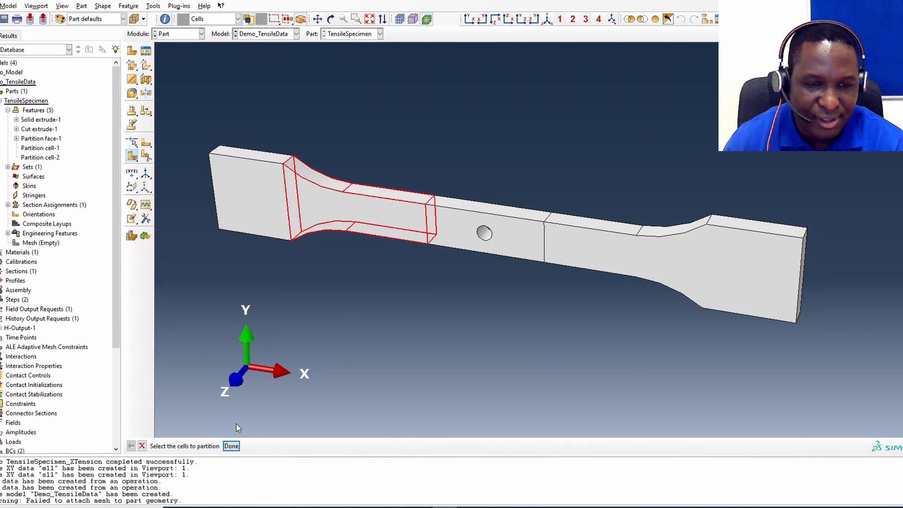
click(231, 446)
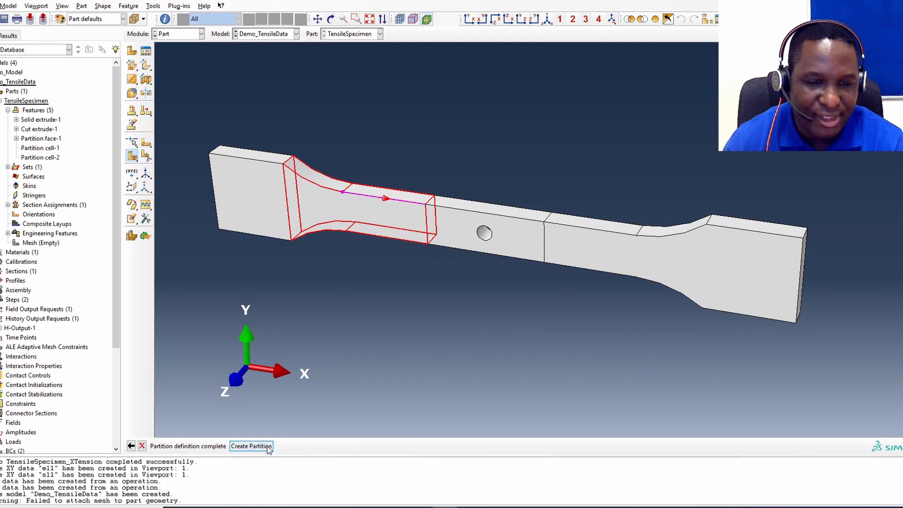
click(251, 446)
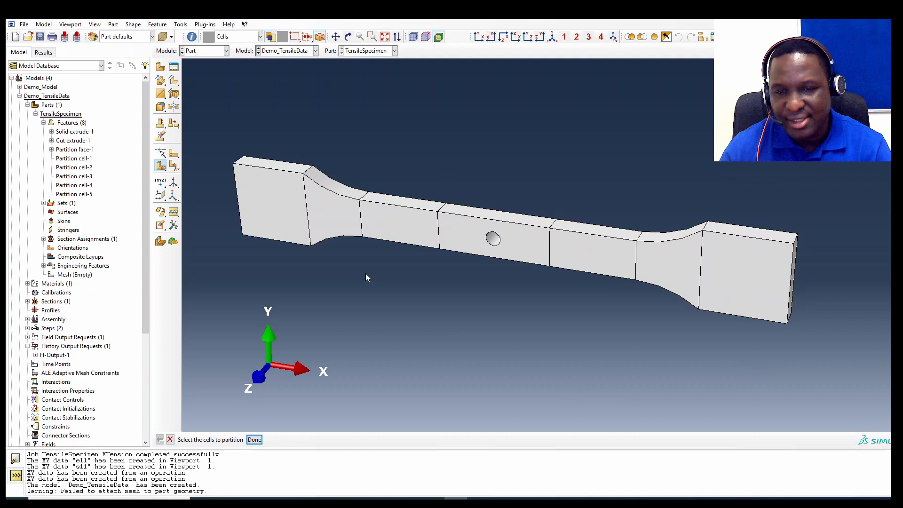
mouse_move(634, 363)
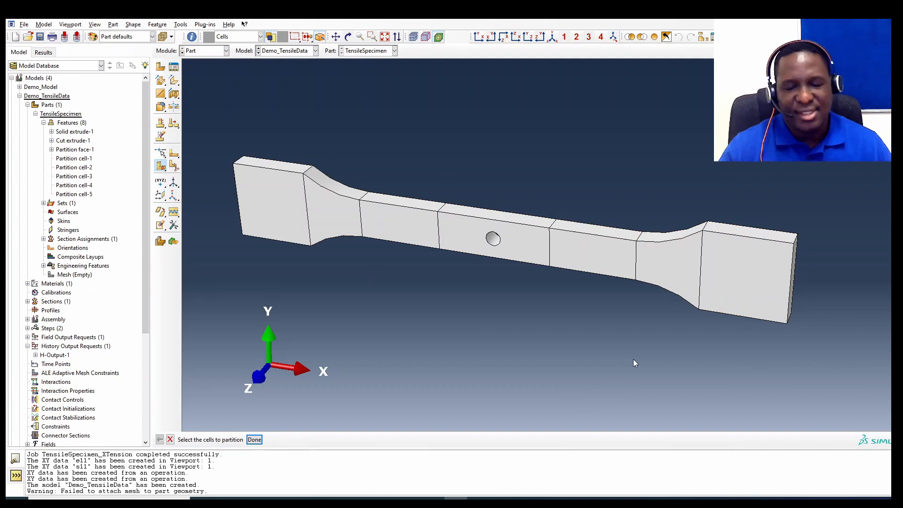
mouse_move(132, 167)
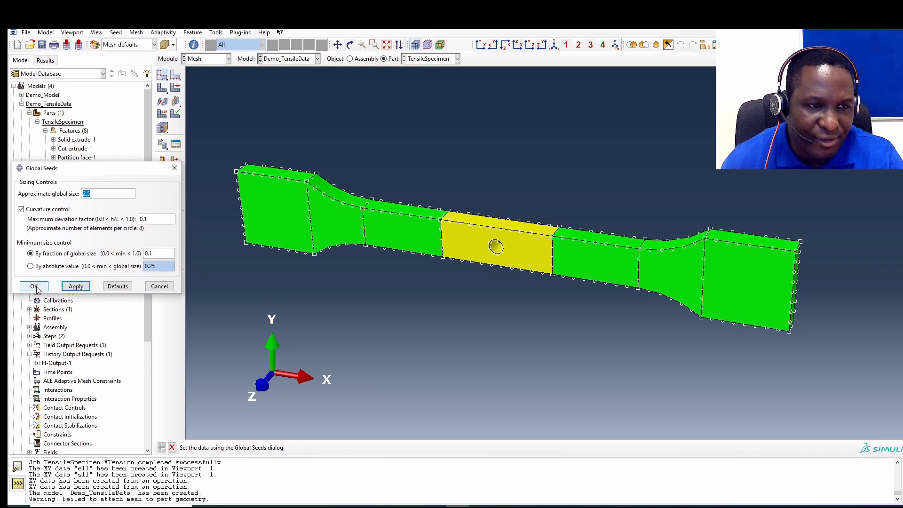
Accept the global seed size and assign hex sweep controls using the medial-axis algorithm.
click(34, 286)
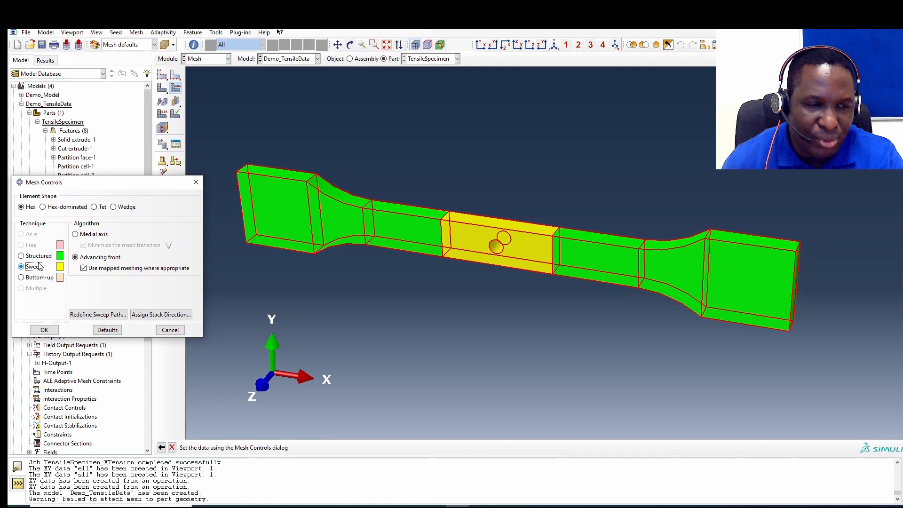
click(22, 256)
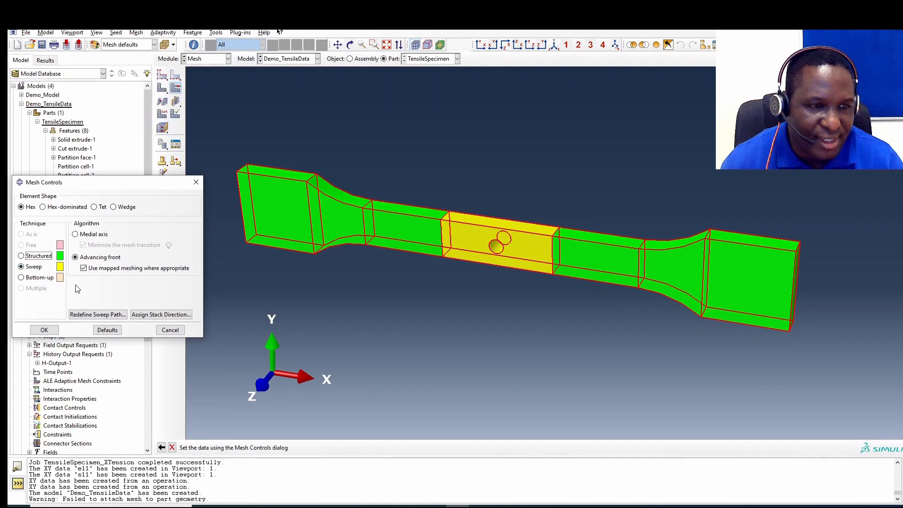
click(75, 234)
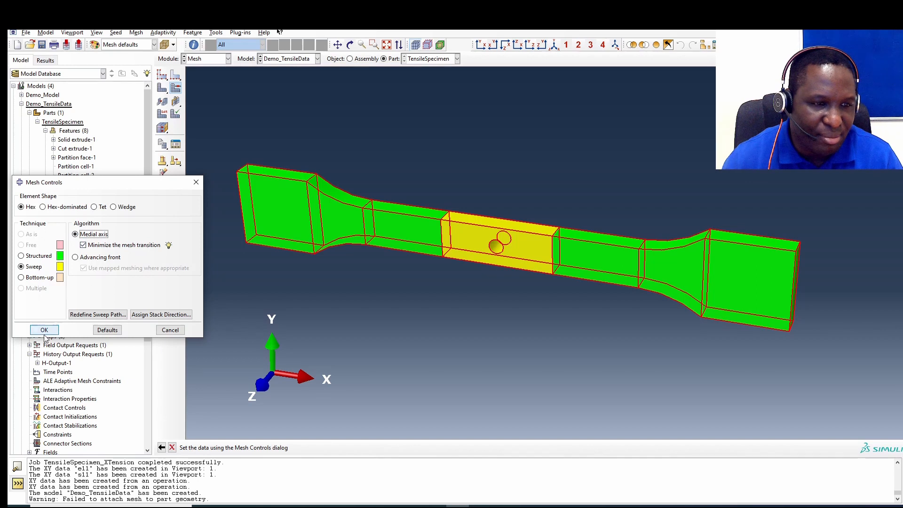
click(44, 329)
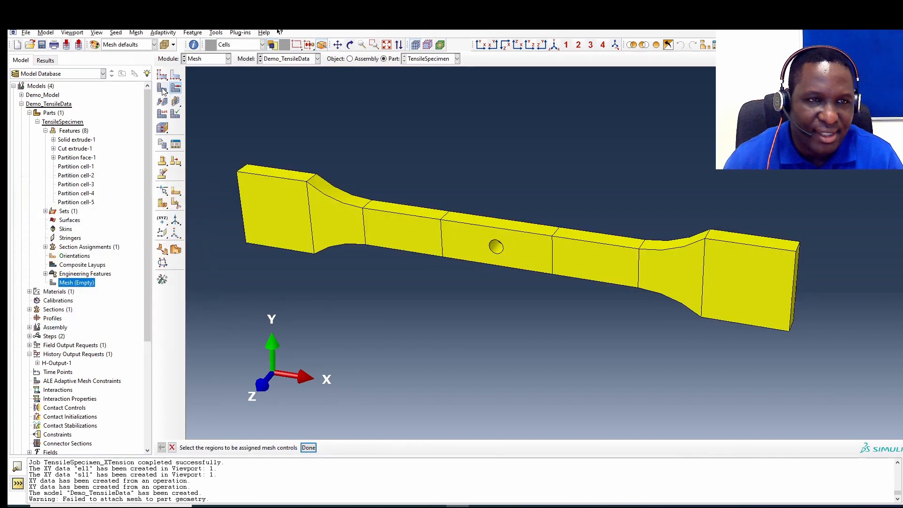
Add finer local seeds on the hole edge.
click(308, 447)
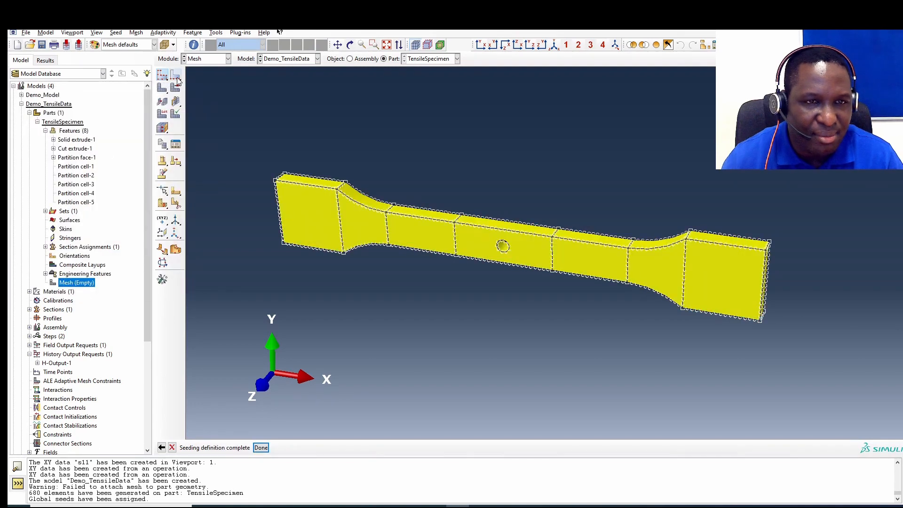
click(163, 75)
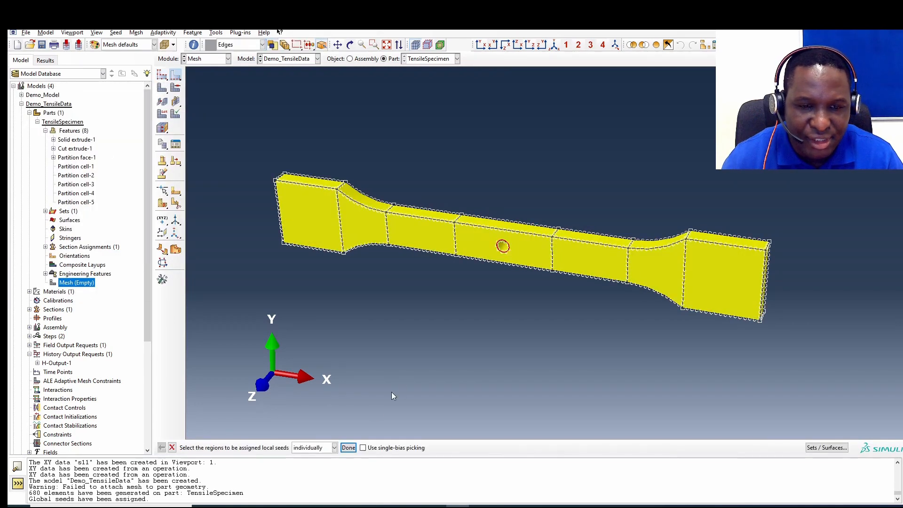
click(348, 447)
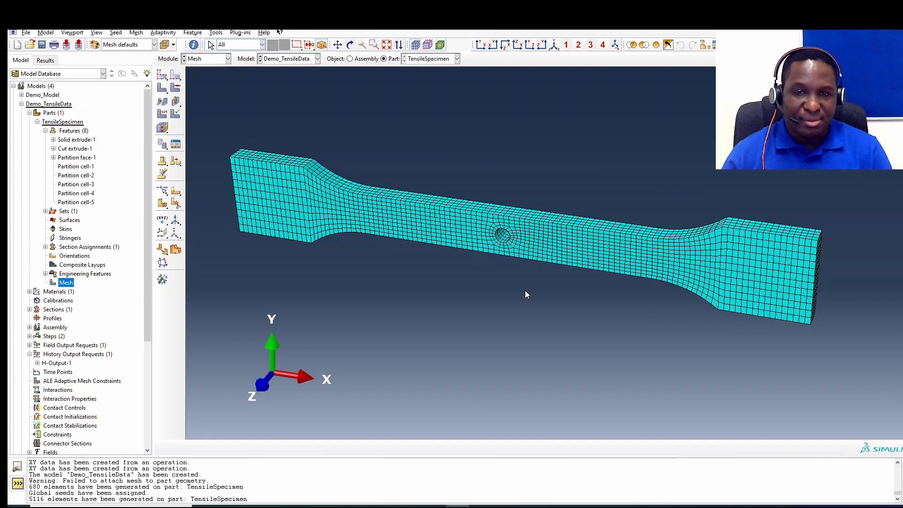
click(67, 211)
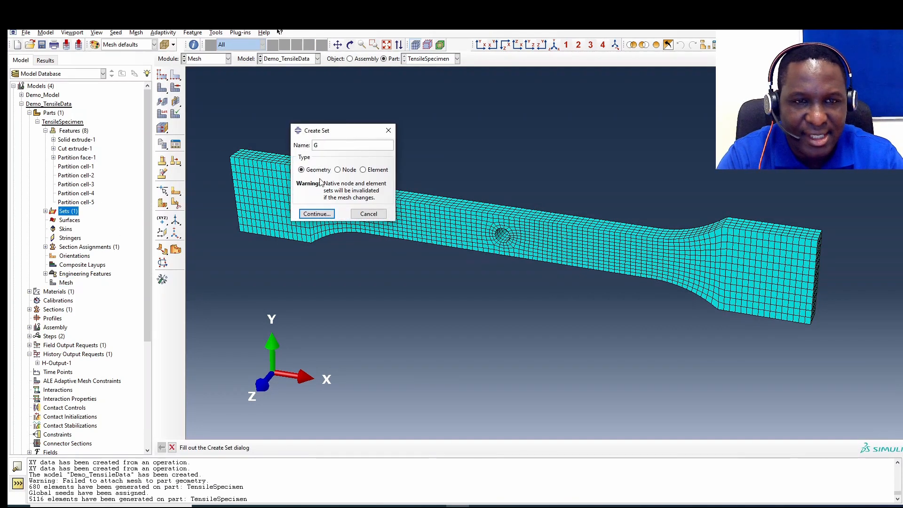
Create the geometry set 'GaugeSectionSet' from the cell containing the hole.
text(GaugeSectionSet)
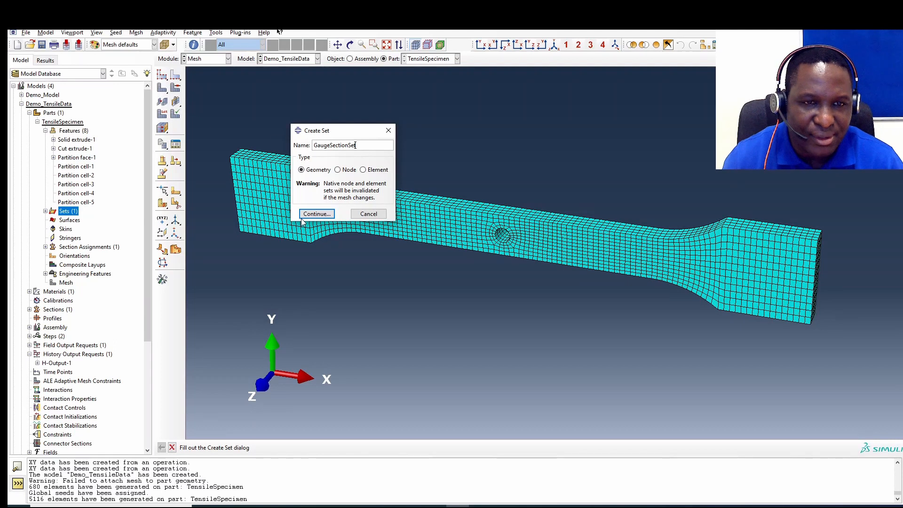
click(316, 214)
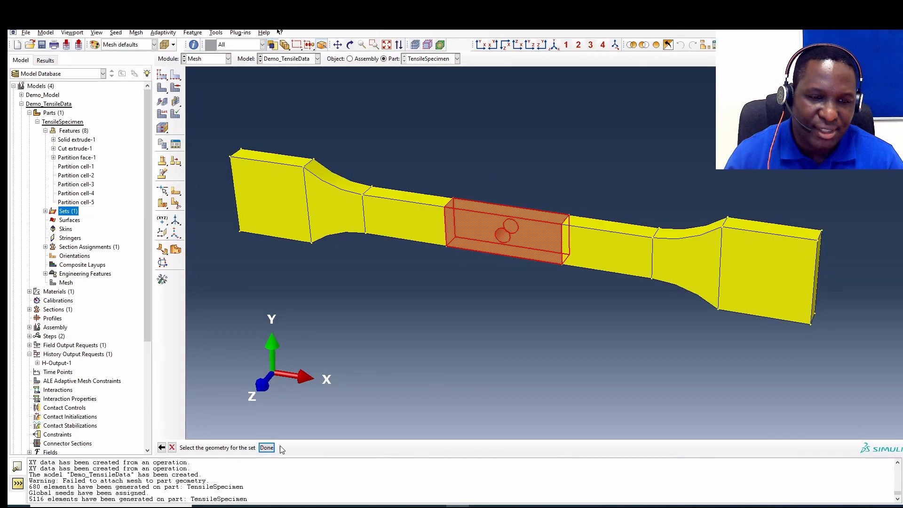
click(266, 449)
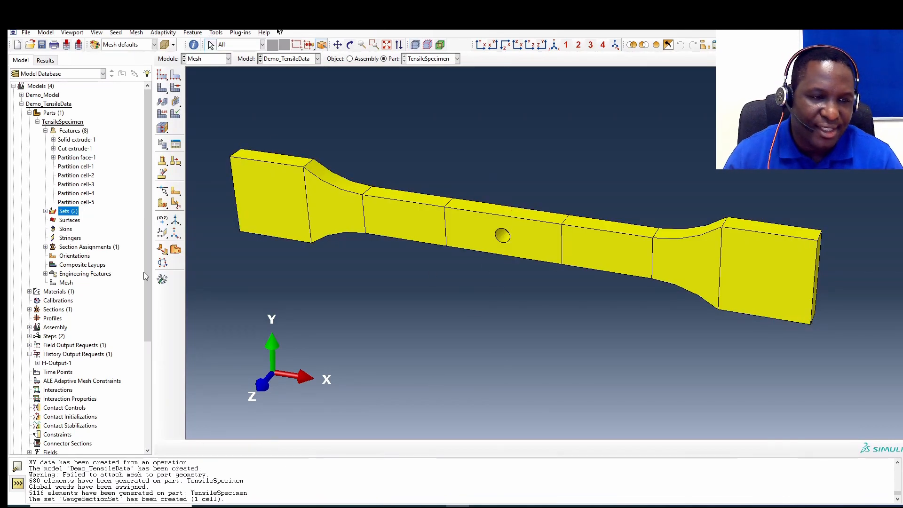
scroll(down, 3)
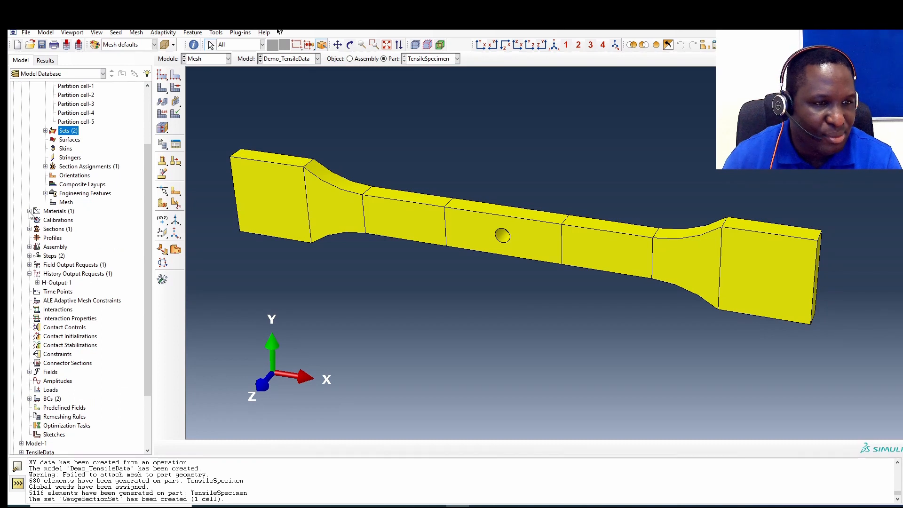
double_click(60, 220)
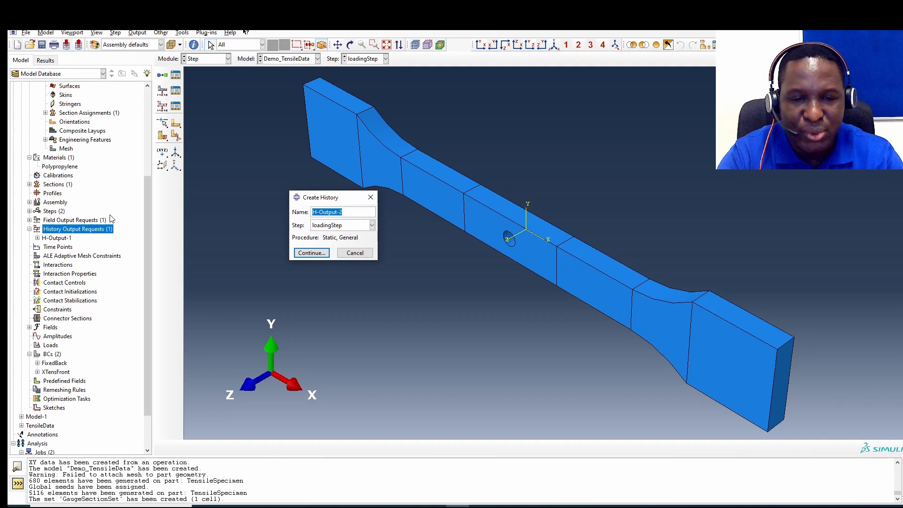
Name the history request 'GSHistOutput', choose its domain, and confirm the fixed condition.
text(GSHist)
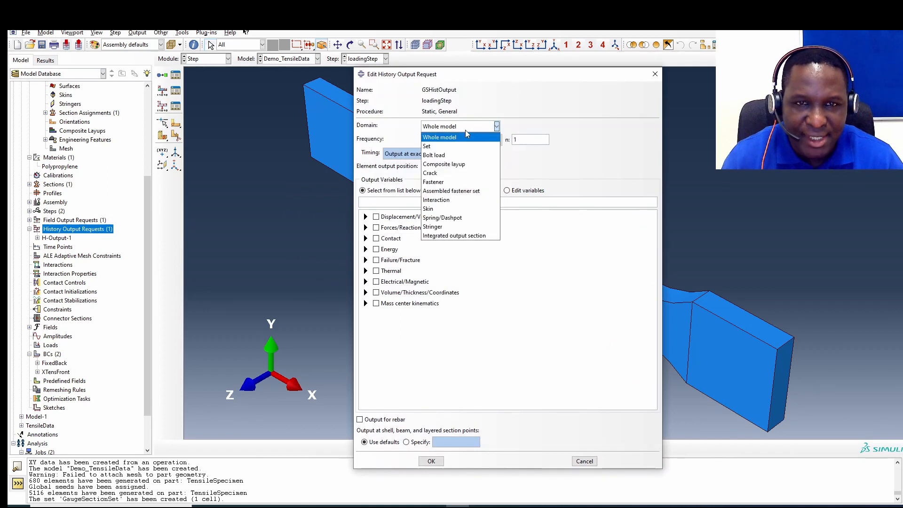
click(427, 146)
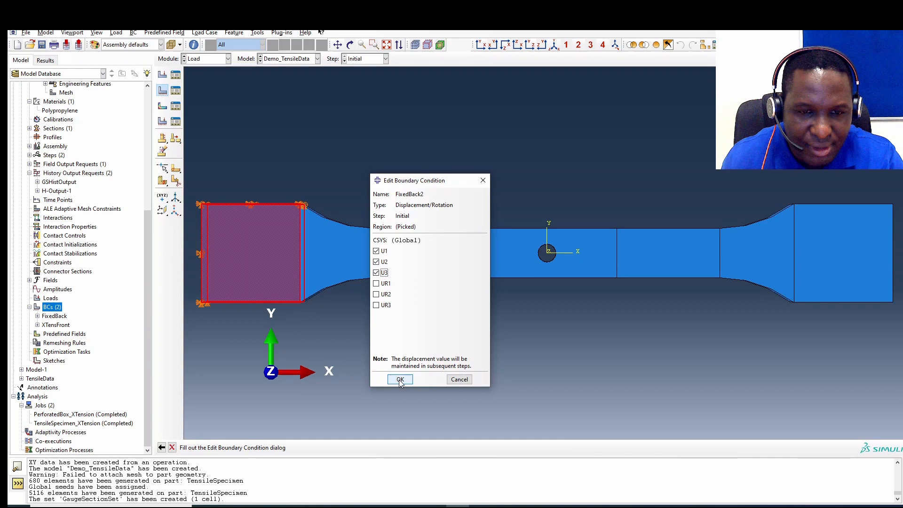
click(400, 379)
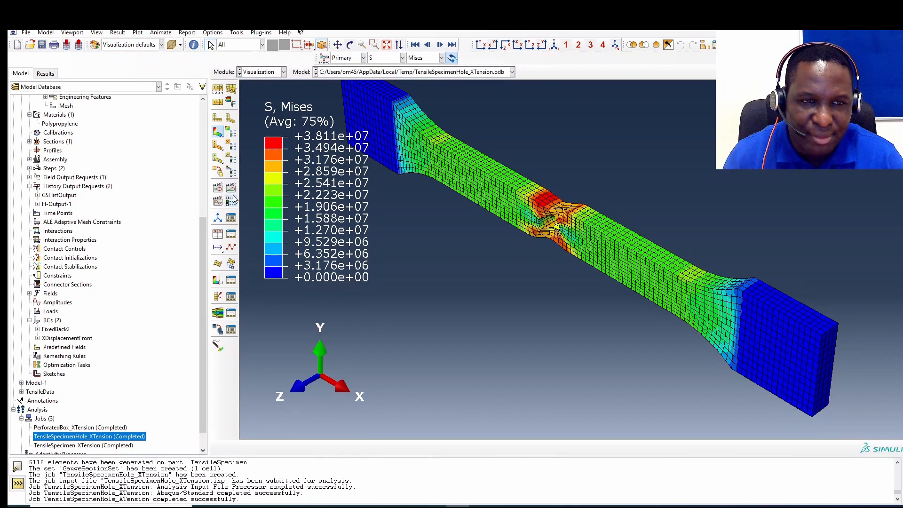
Advance the Mises contour results to later increments.
click(440, 43)
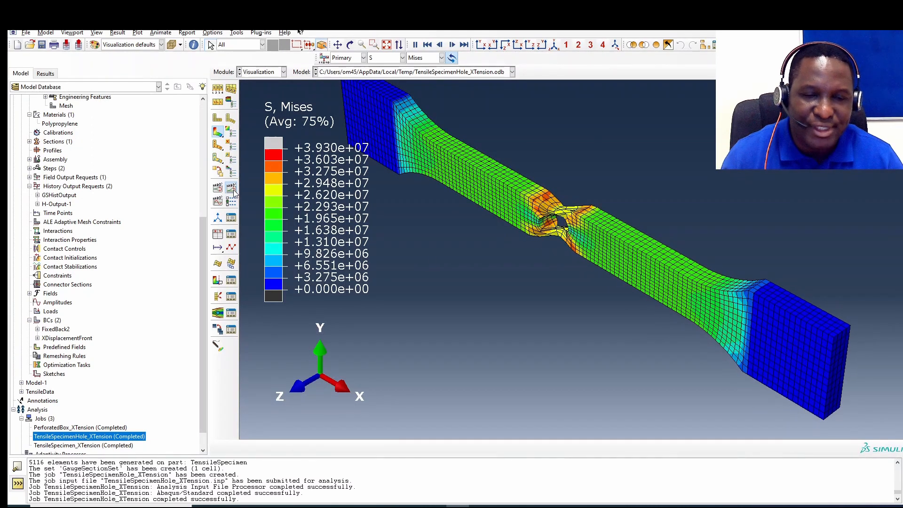
click(218, 186)
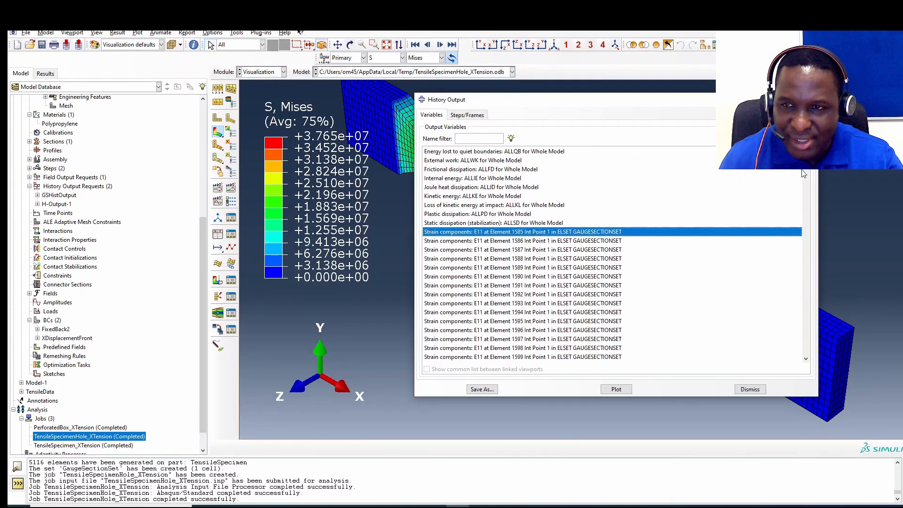
Save the gauge-section E11 histories averaged with avg() as 'E11DataVA' and plot them.
scroll(down, 3)
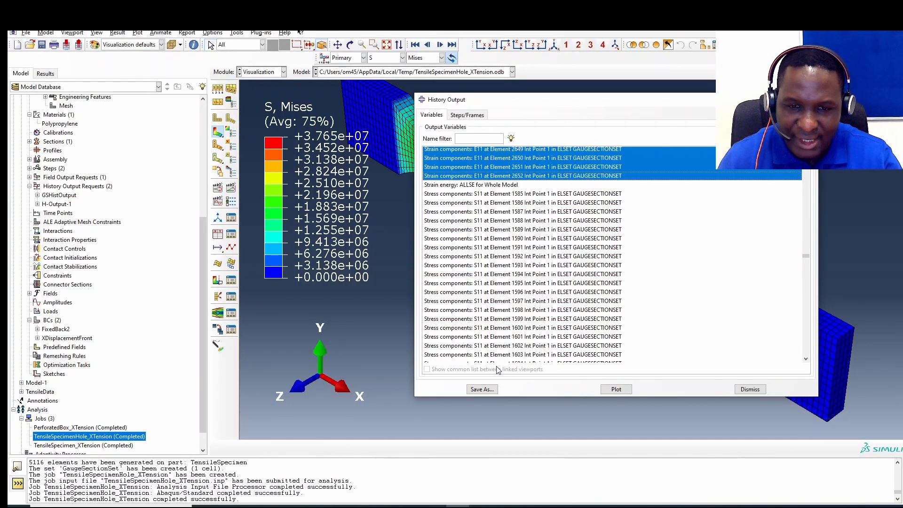
click(481, 390)
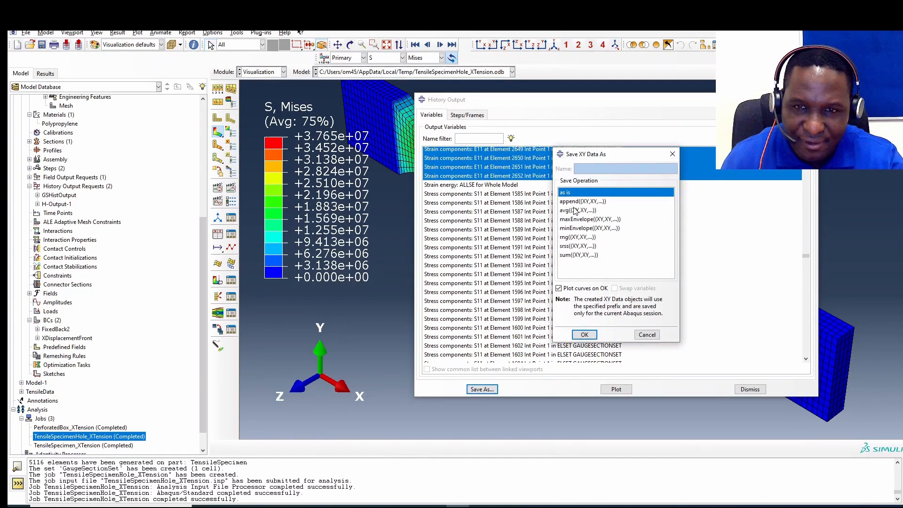
click(577, 211)
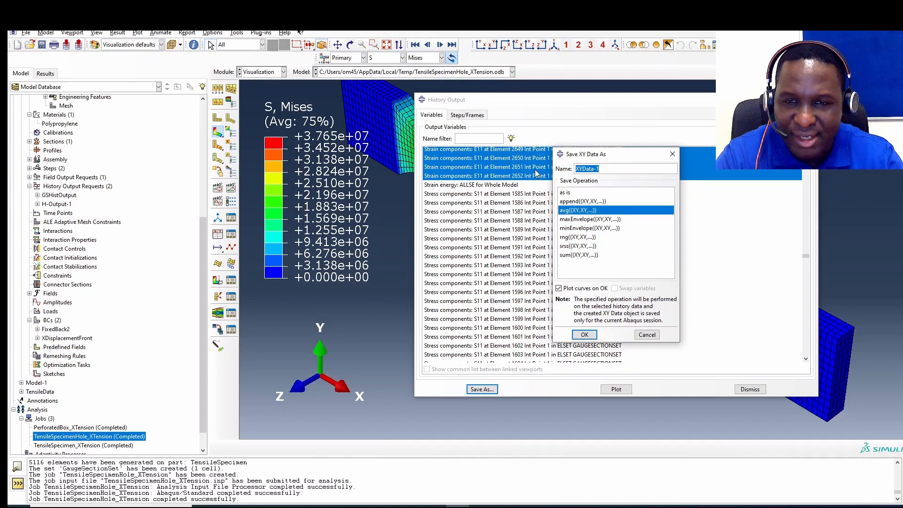
text(E11Dat)
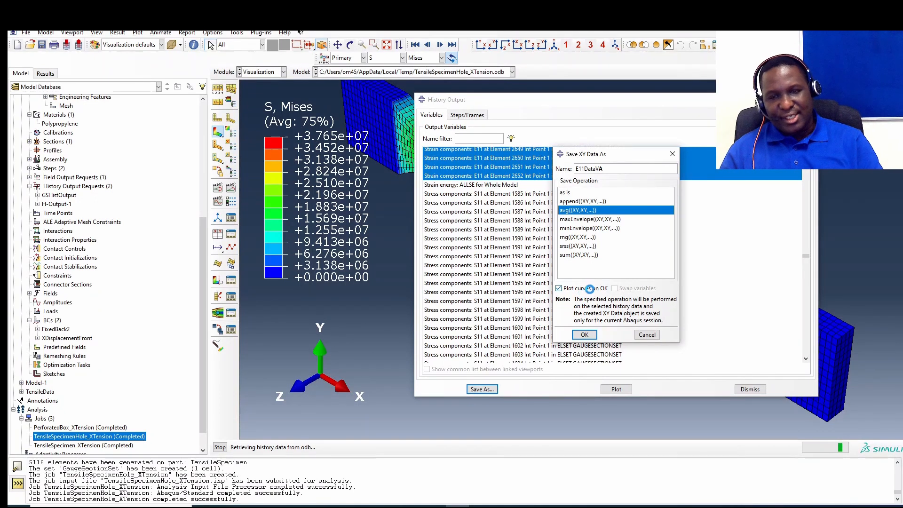
click(583, 335)
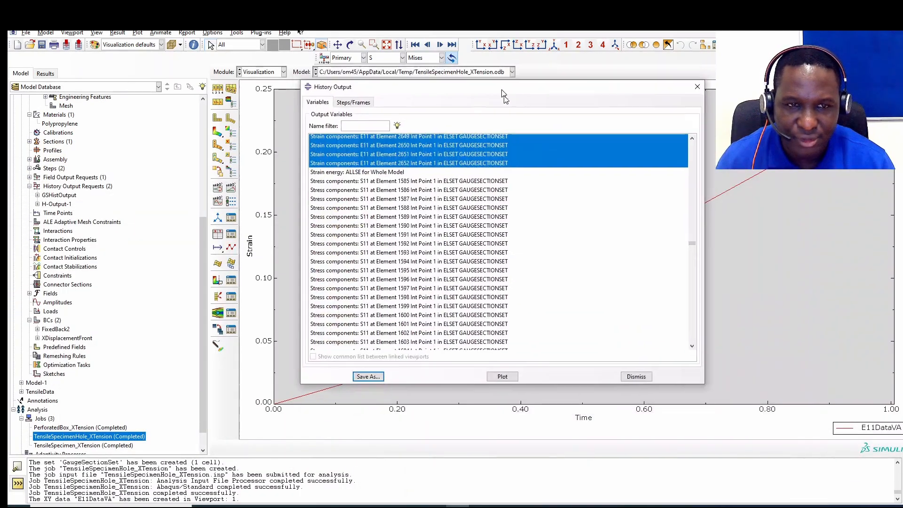
Average all S11 gauge-section histories into 'S11DataVA', plot it, and dismiss History Output.
click(416, 177)
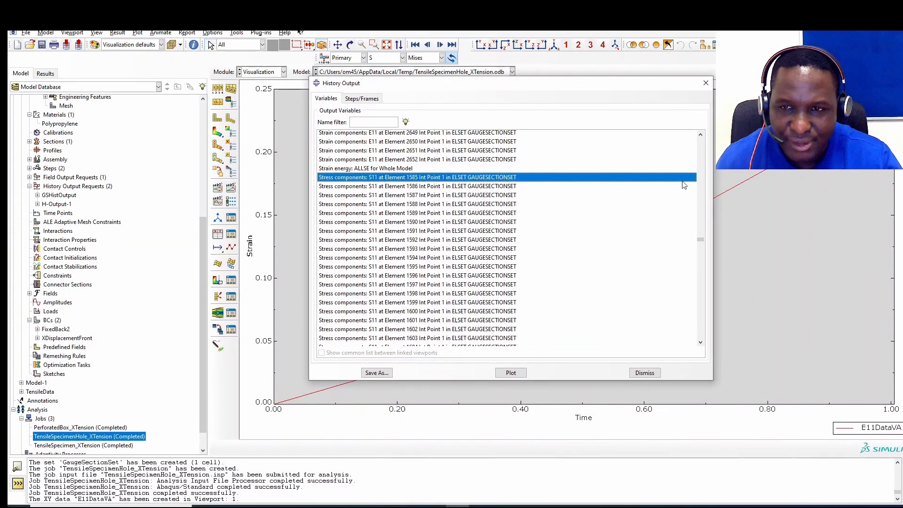
scroll(down, 3)
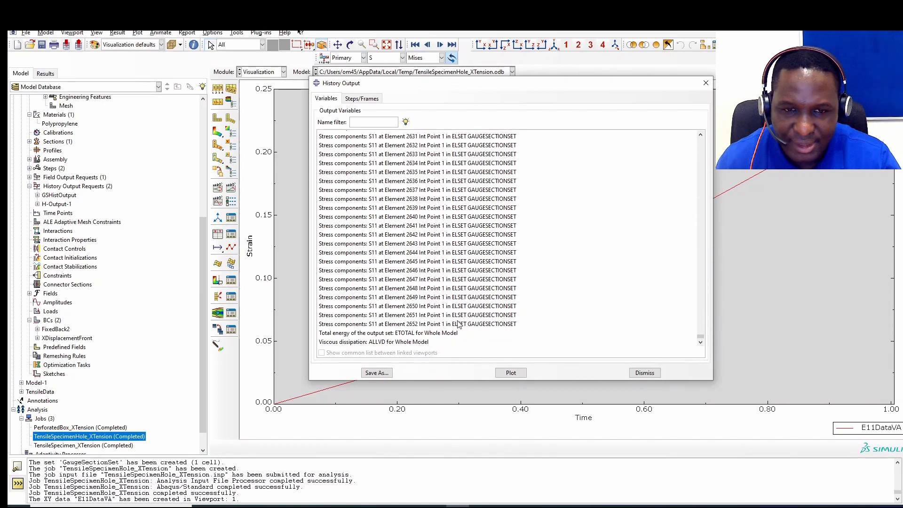
click(376, 373)
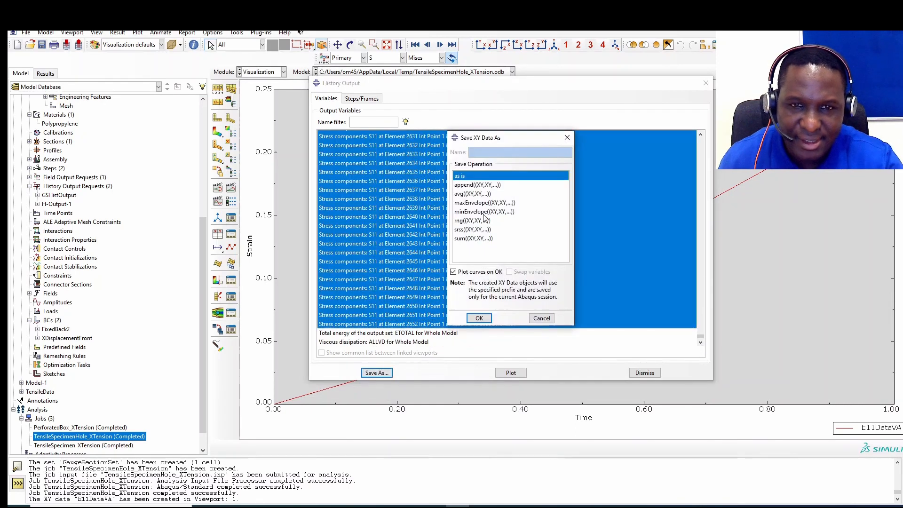
click(477, 194)
text(S11DataVA)
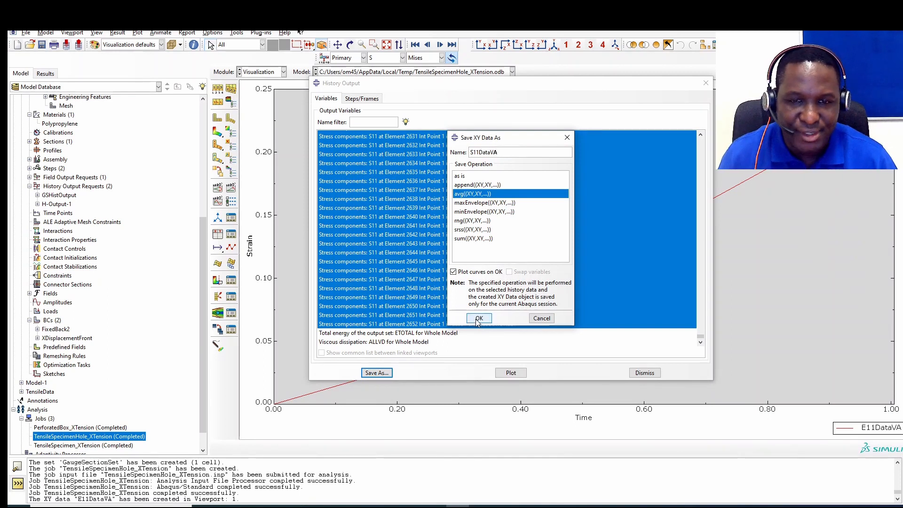
click(479, 318)
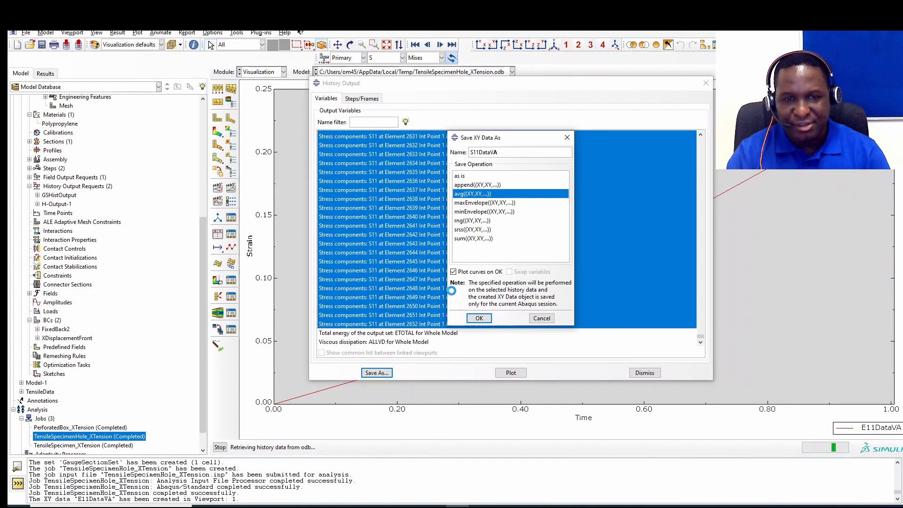
click(479, 318)
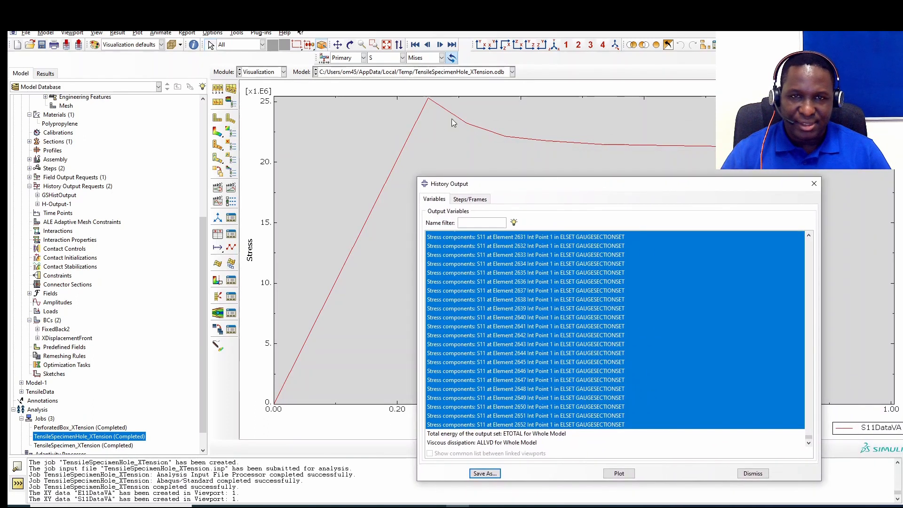
drag(447, 183, 429, 99)
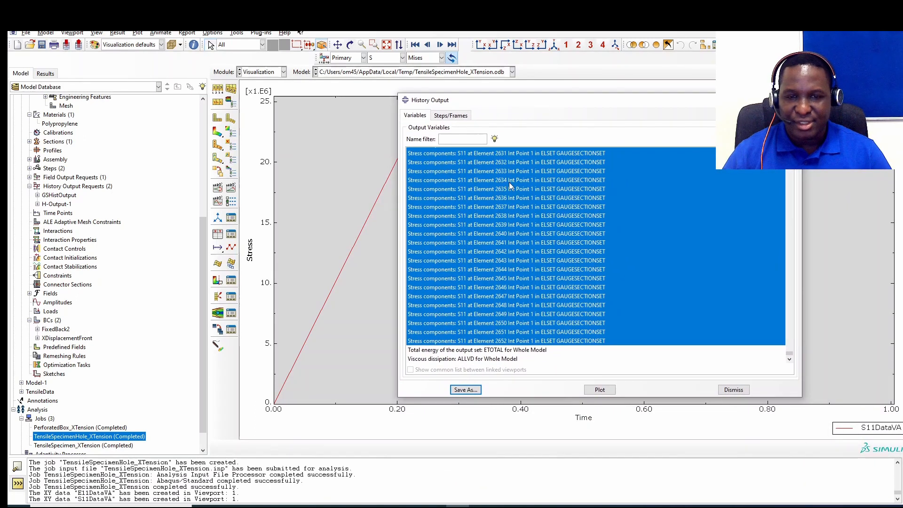
click(733, 389)
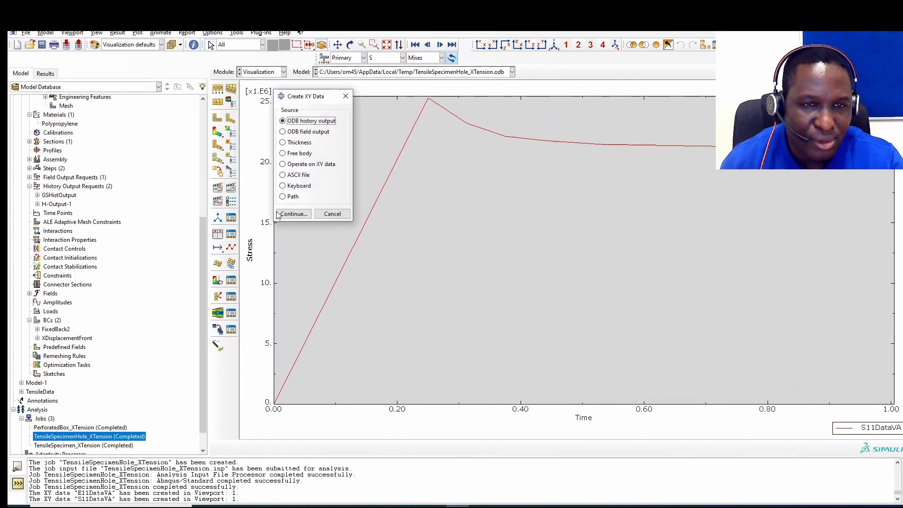
Plot the stress-strain curve as combine("E11DataVA", "S11DataVA") via an Operate on XY data expression.
click(282, 164)
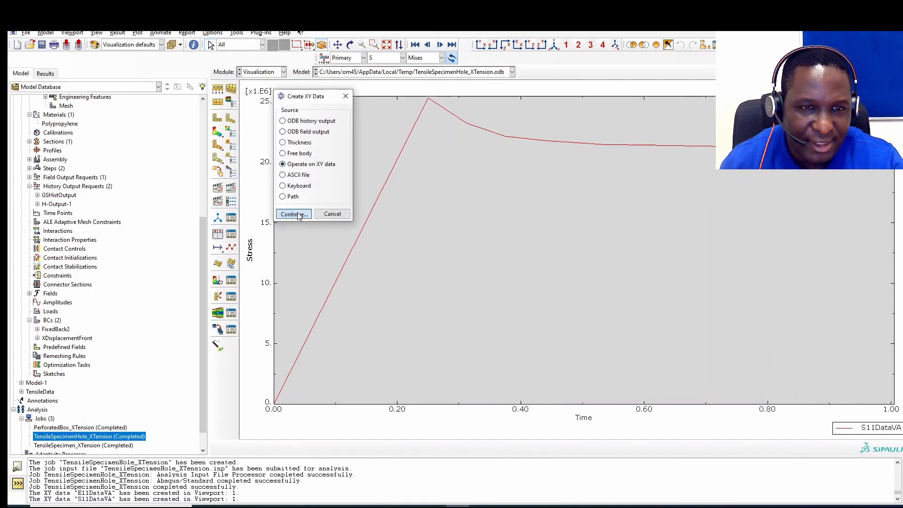
click(294, 214)
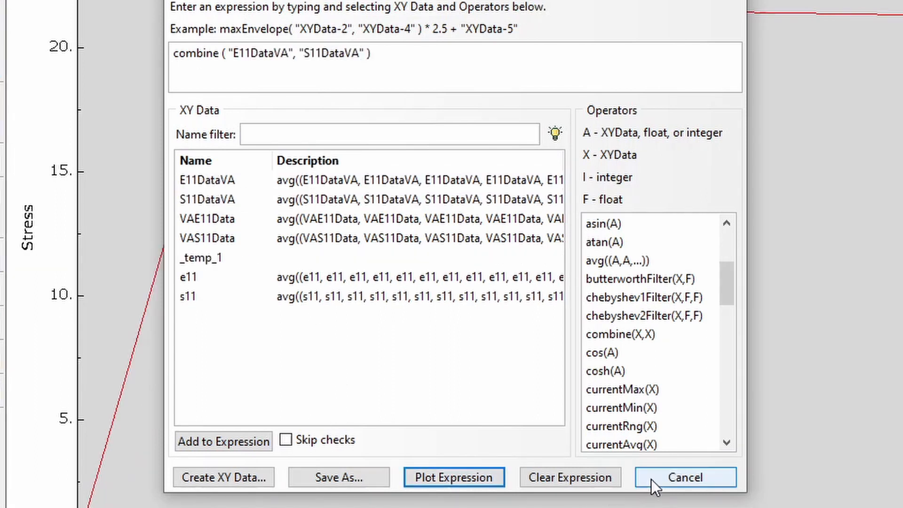
click(685, 477)
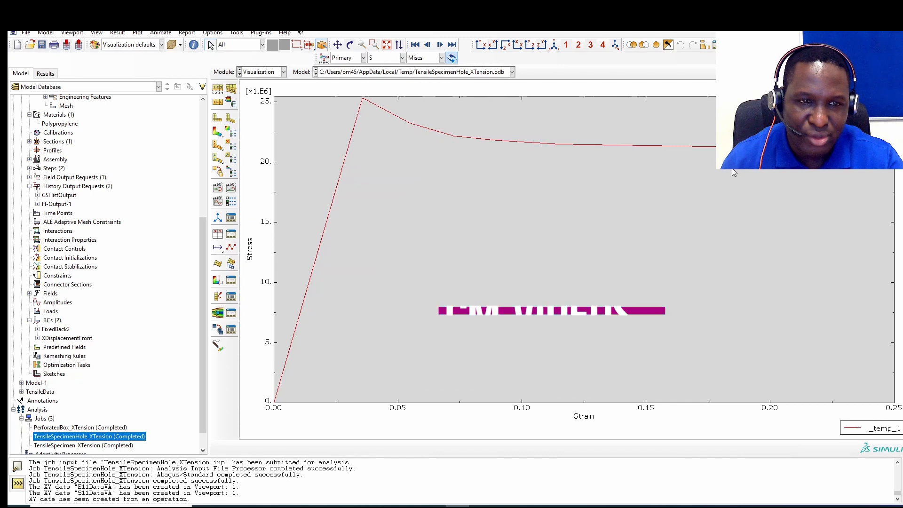